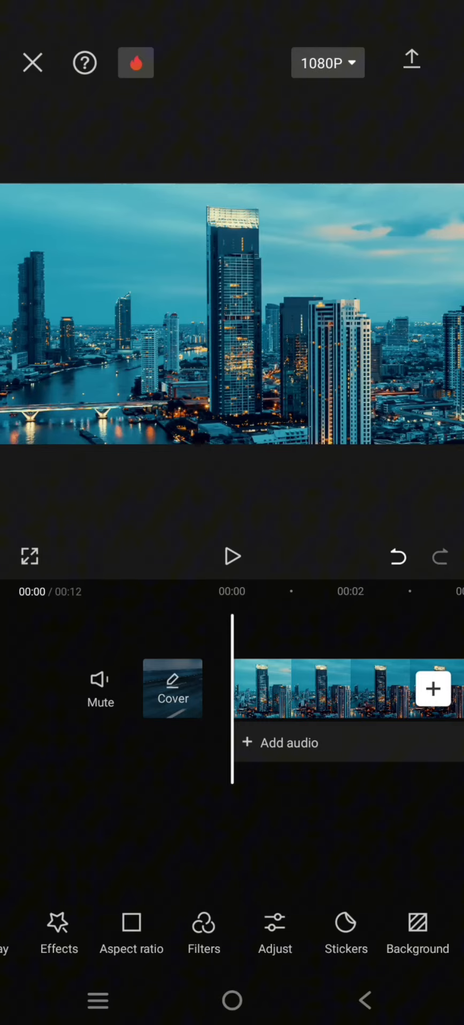
Preview the skyline clip and start adding the blue-and-orange logo as an overlay.
{"action": "left_click", "coordinate": [231, 556]}
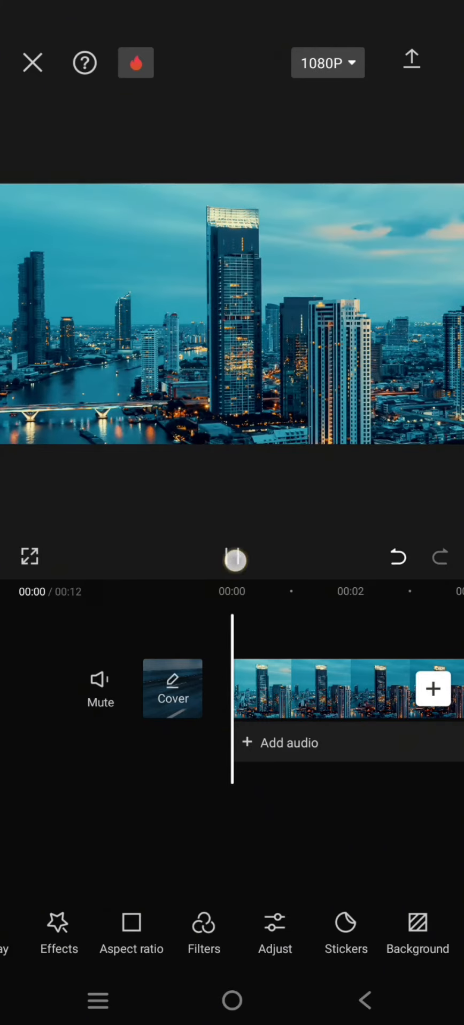
{"action": "left_click", "coordinate": [231, 556]}
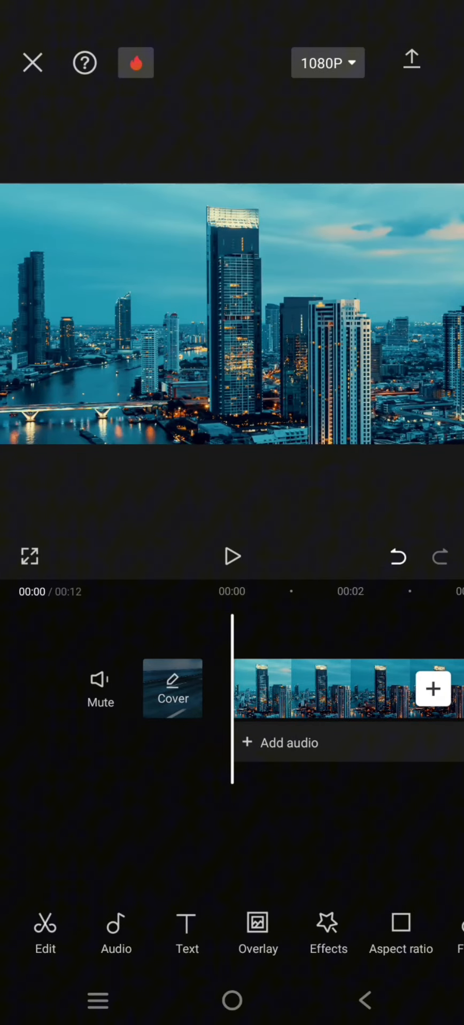
{"action": "left_click", "coordinate": [257, 935]}
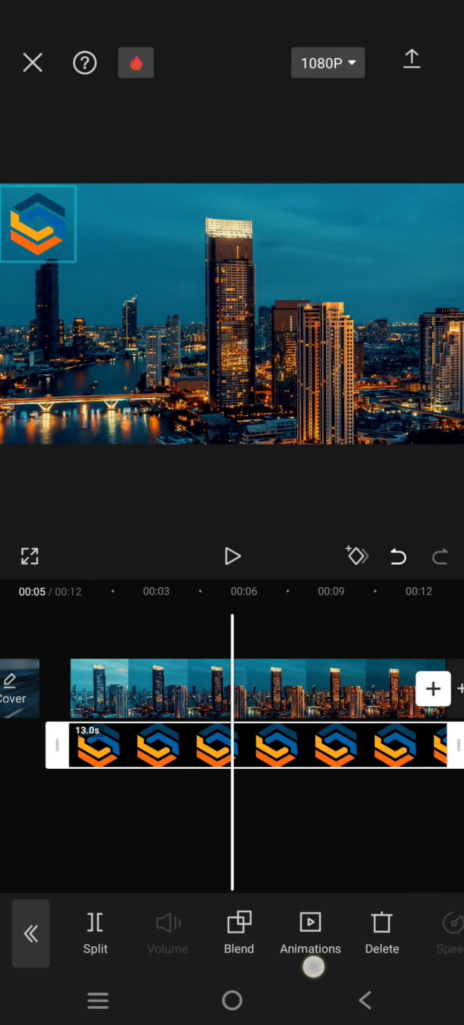
Browse the logo's Combo animations and pick Slice & Rotate.
{"action": "left_click", "coordinate": [309, 932]}
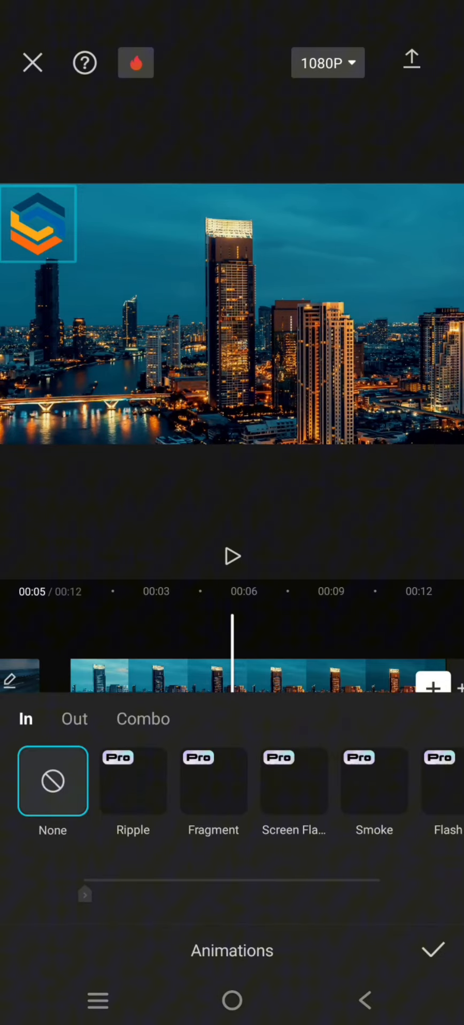
{"action": "left_click", "coordinate": [142, 719]}
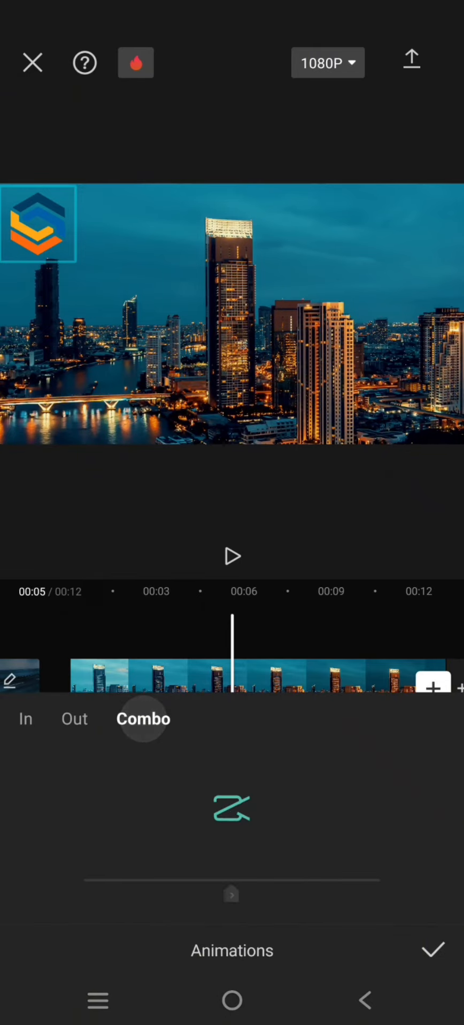
{"action": "left_click", "coordinate": [142, 718]}
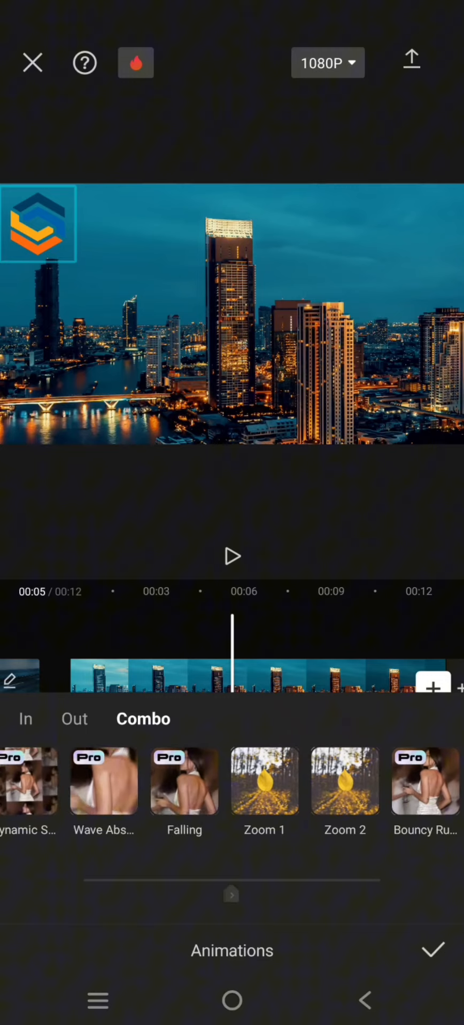
{"action": "scroll", "scroll_direction": "left", "scroll_amount": 3}
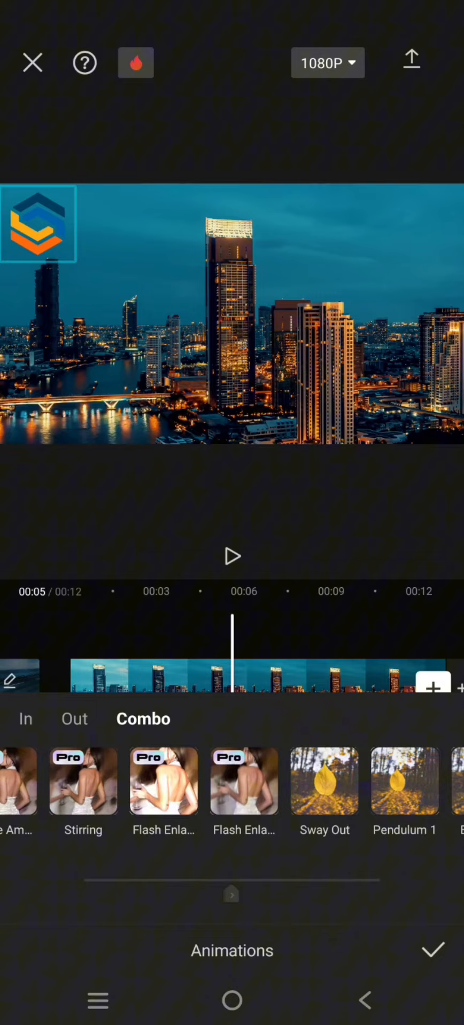
{"action": "scroll", "scroll_direction": "left", "scroll_amount": 3}
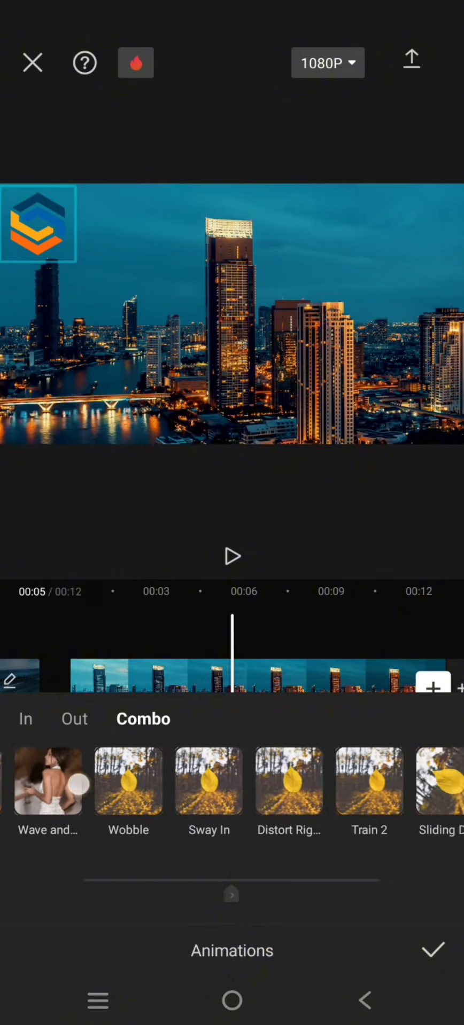
{"action": "scroll", "scroll_direction": "left", "scroll_amount": 3}
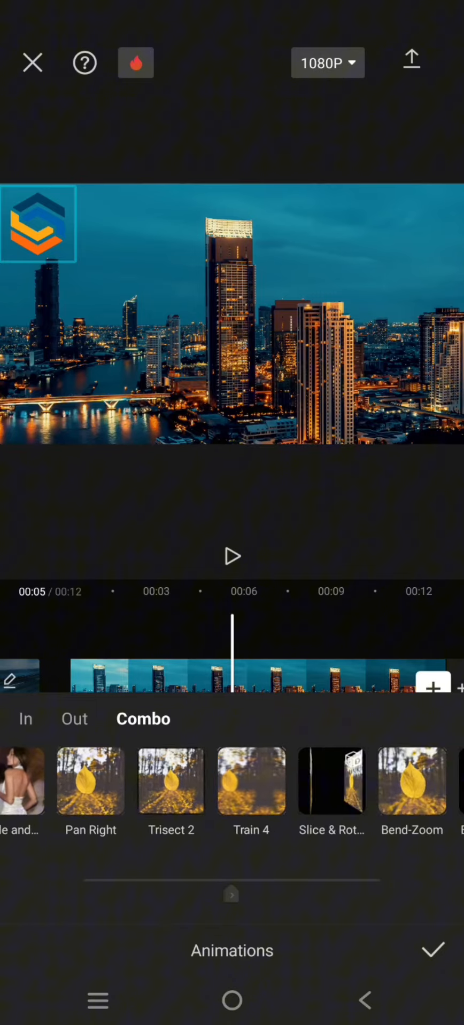
{"action": "scroll", "scroll_direction": "left", "scroll_amount": 3}
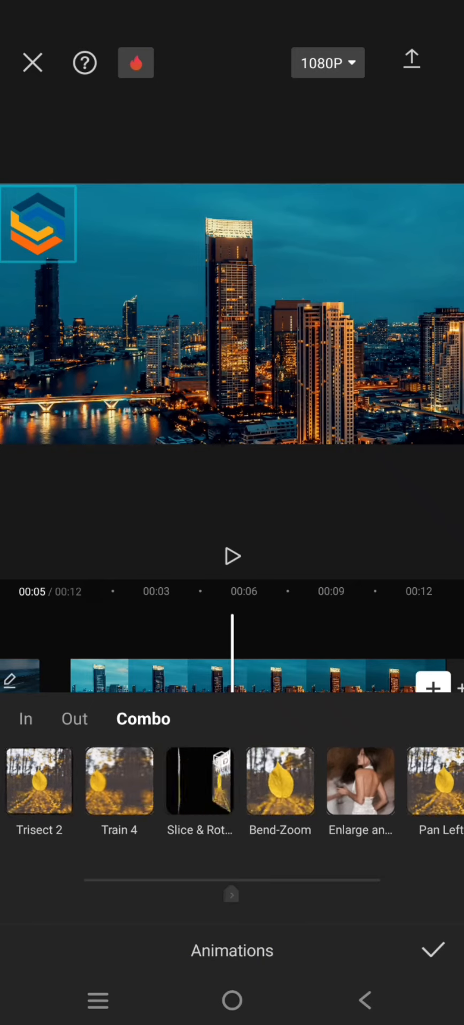
{"action": "left_click", "coordinate": [199, 782]}
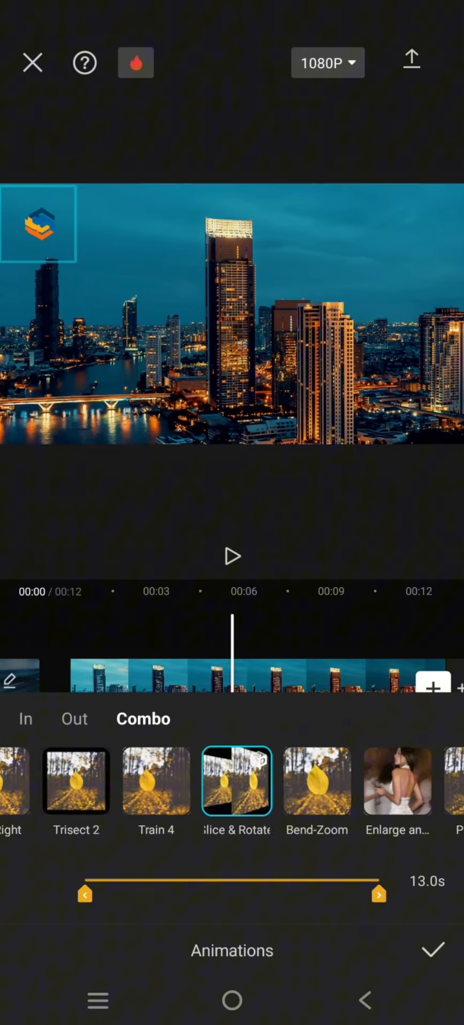
Preview the Slice & Rotate logo animation and confirm it on the timeline.
{"action": "left_click", "coordinate": [231, 556]}
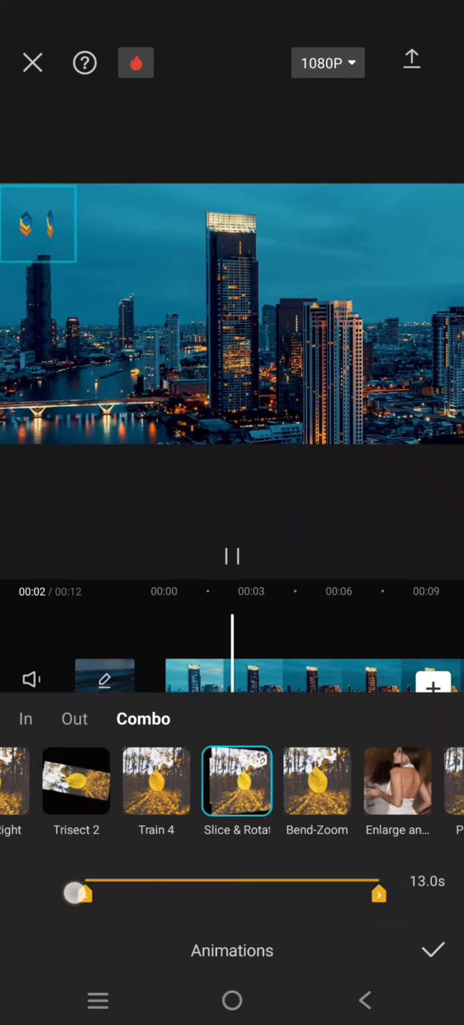
{"action": "left_click", "coordinate": [432, 950]}
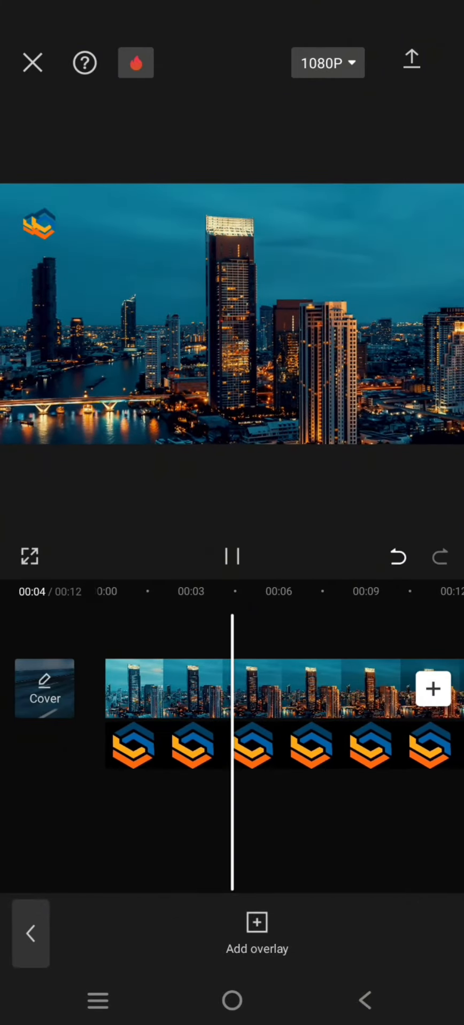